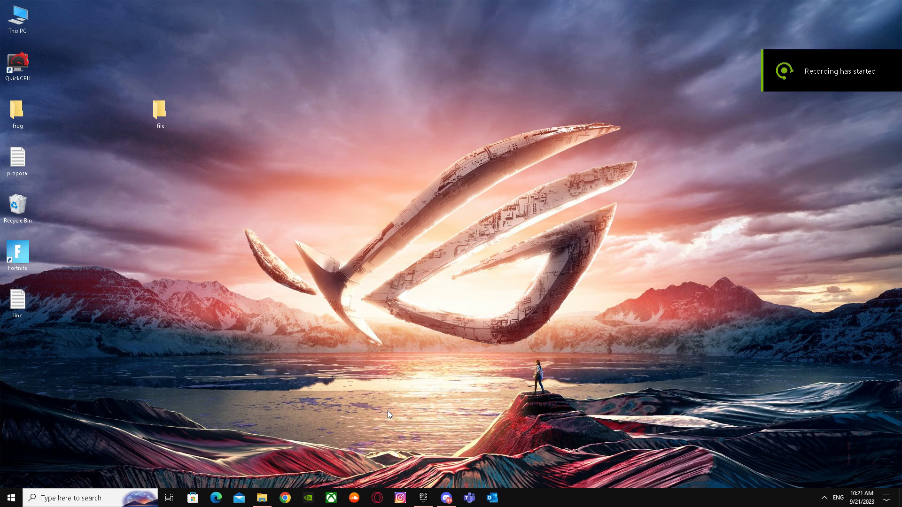
mouse_move(474, 493)
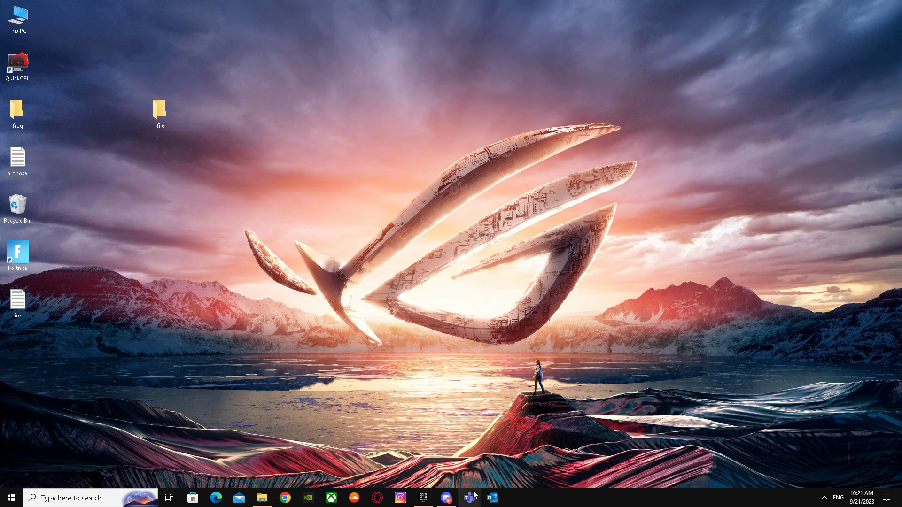
Bring up Teams and show the one-to-one chat with its greetings and two zip files
click(470, 498)
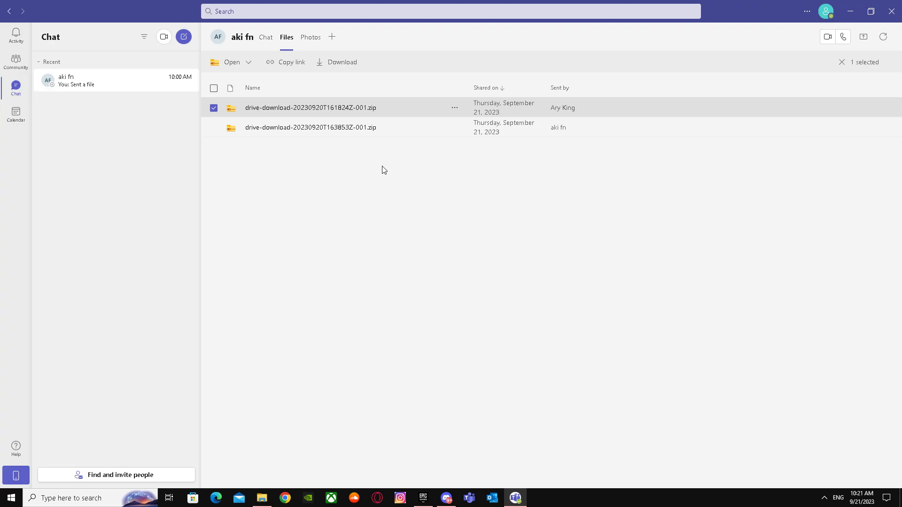
mouse_move(16, 115)
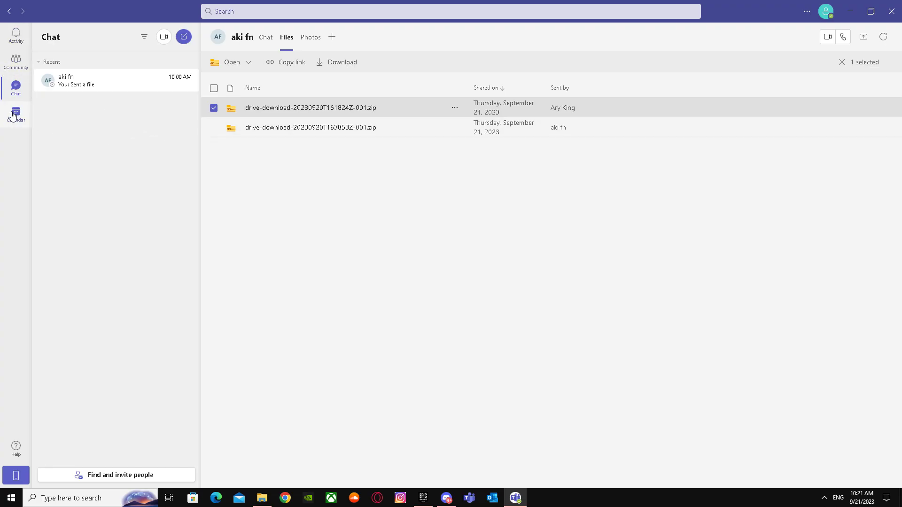
click(265, 36)
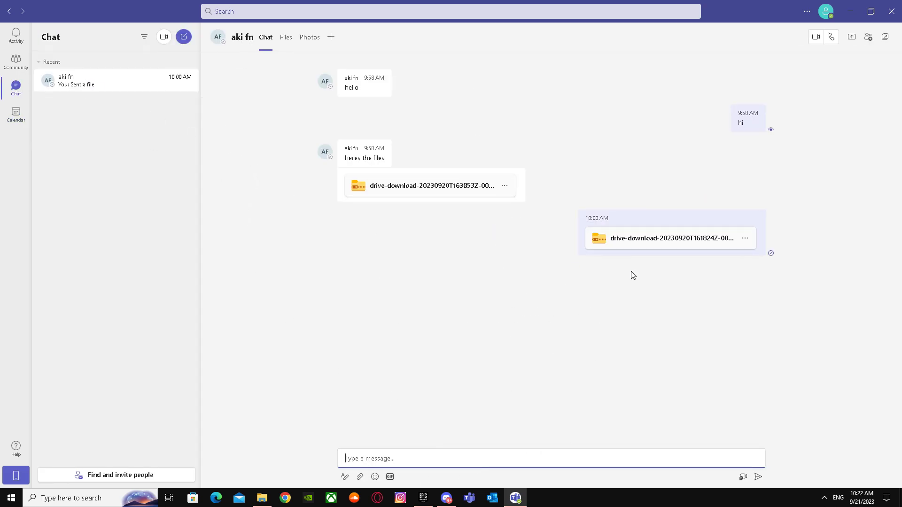
mouse_move(637, 268)
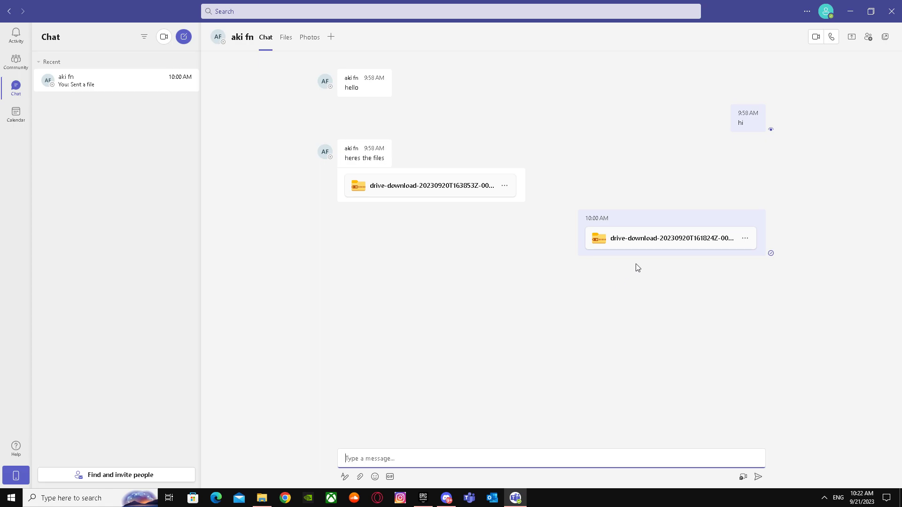
mouse_move(717, 177)
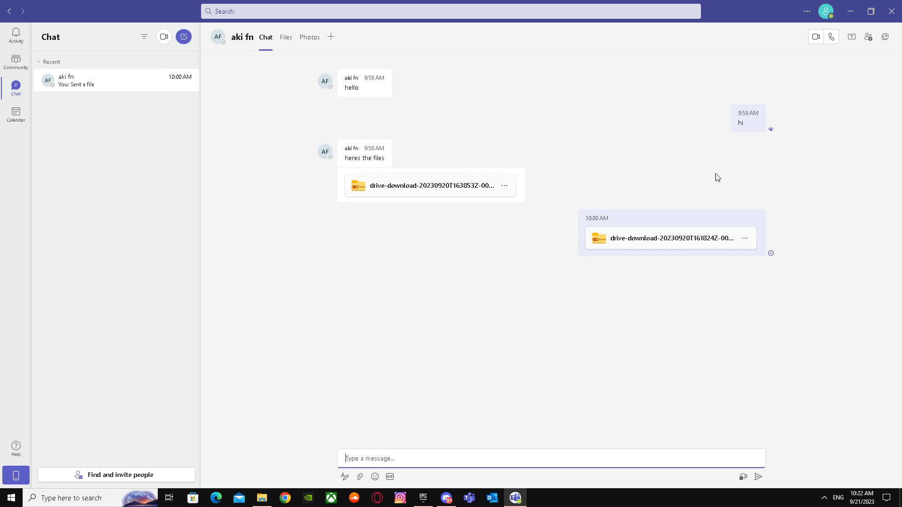
mouse_move(809, 260)
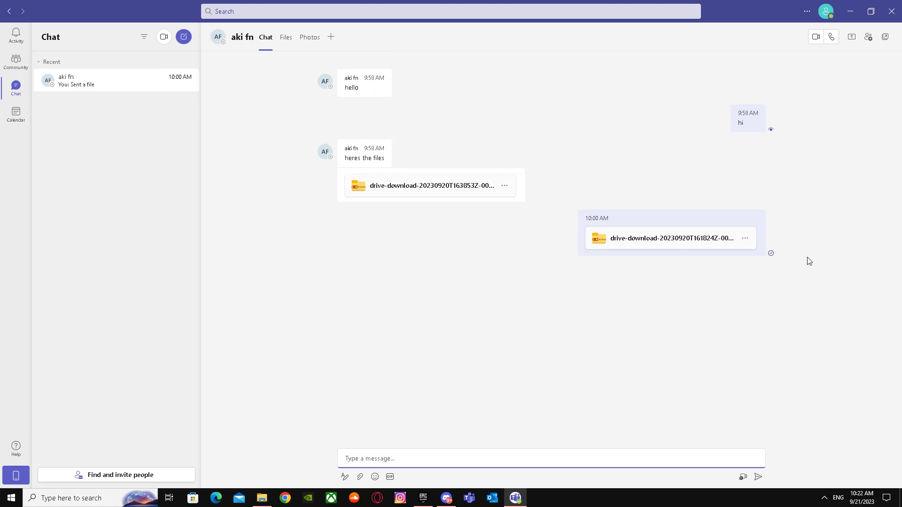
mouse_move(478, 234)
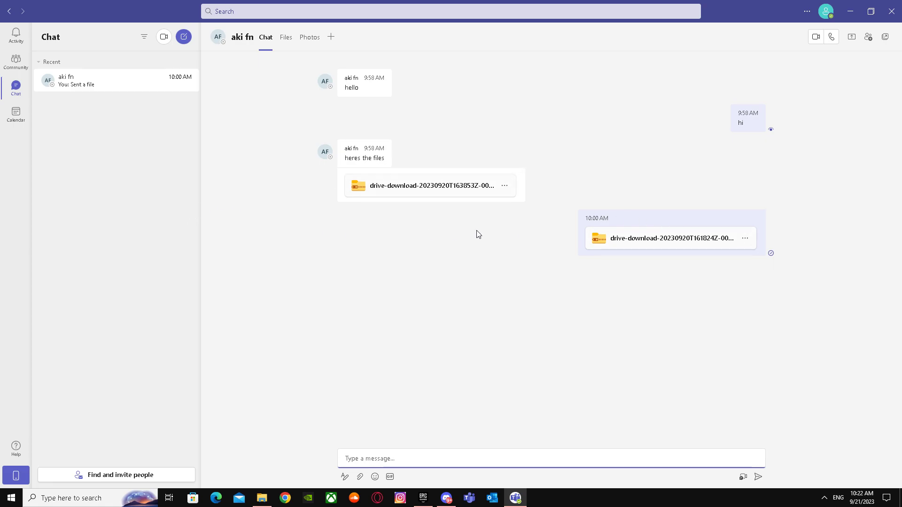
mouse_move(585, 272)
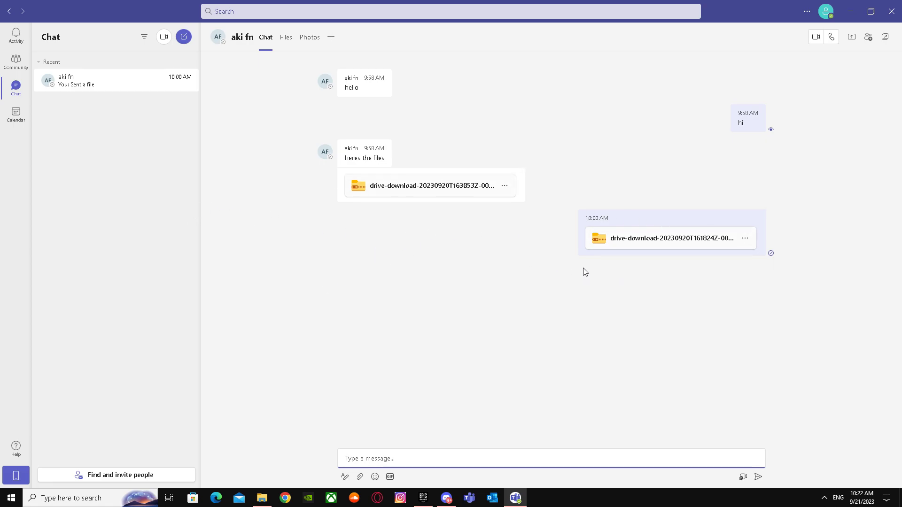
mouse_move(802, 5)
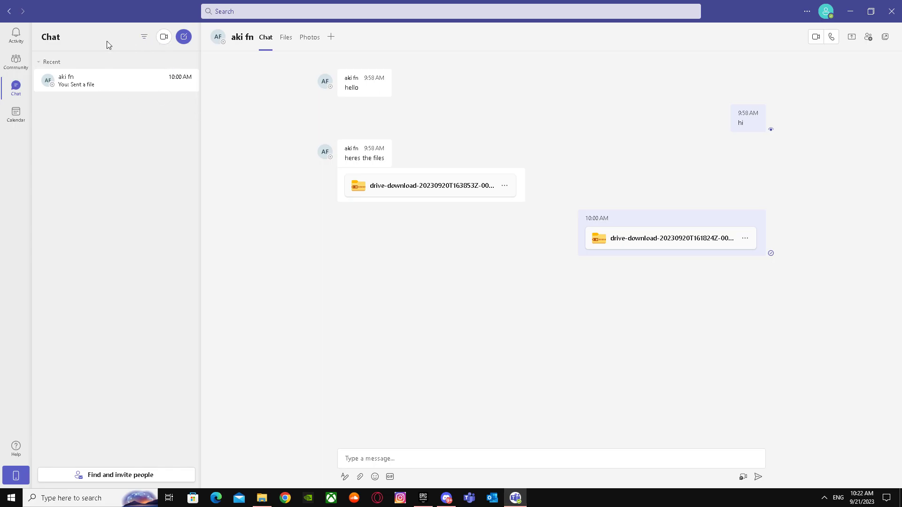
mouse_move(286, 36)
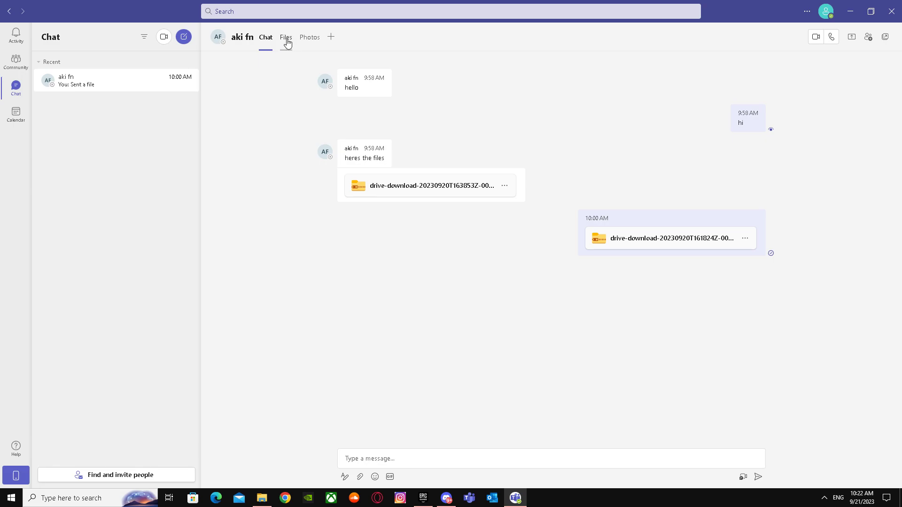
List the chat's shared files and show the first zip file's open, download and copy-link options
click(286, 37)
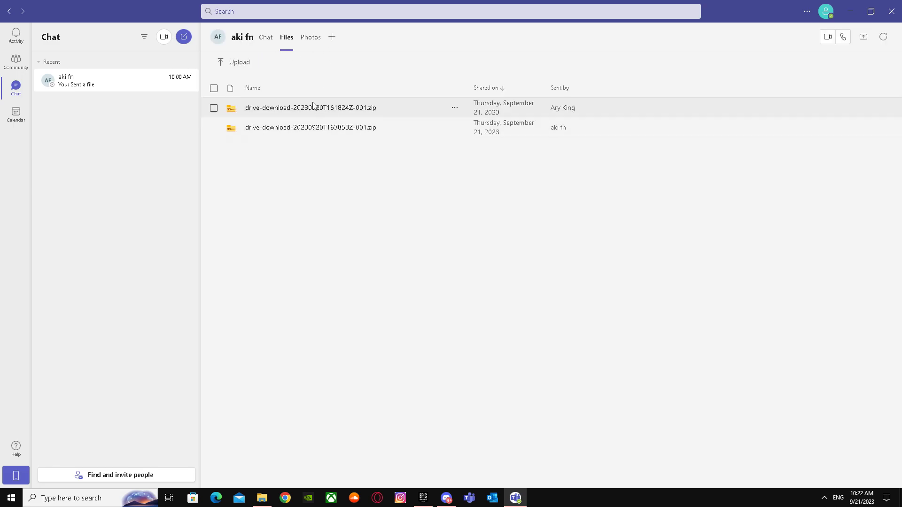
click(454, 108)
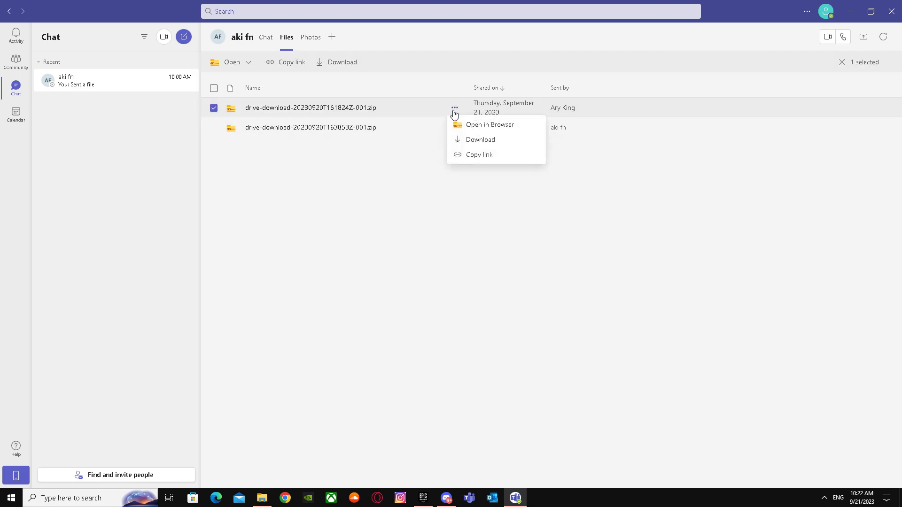
mouse_move(850, 24)
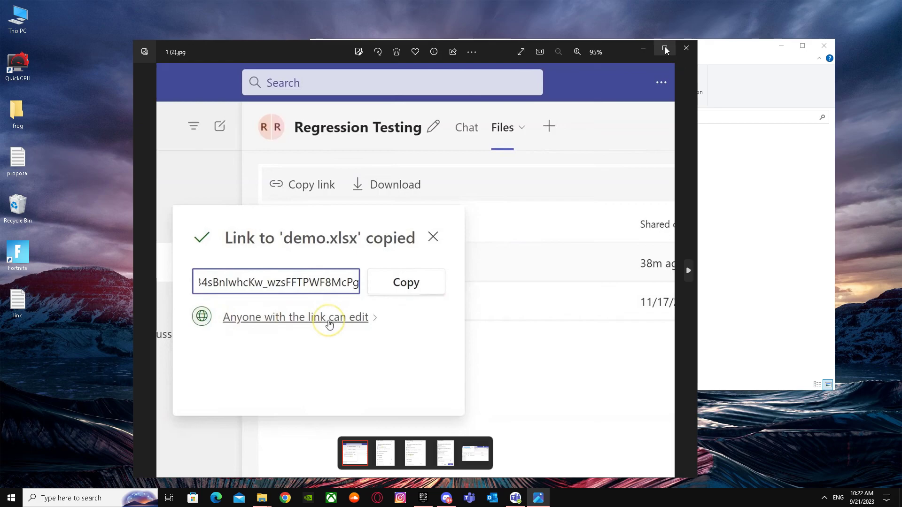
Maximize Photos, reopen 1 (2).jpg and advance to the Link settings screenshot
click(665, 48)
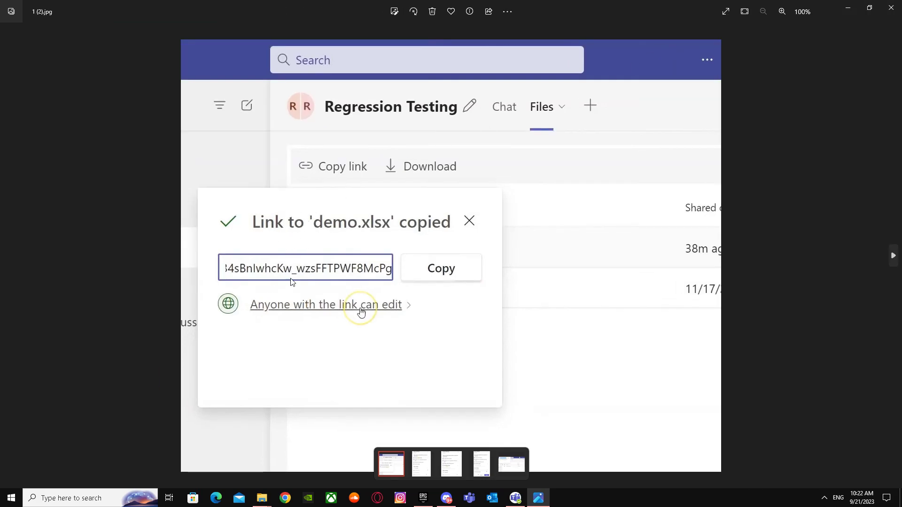
mouse_move(253, 310)
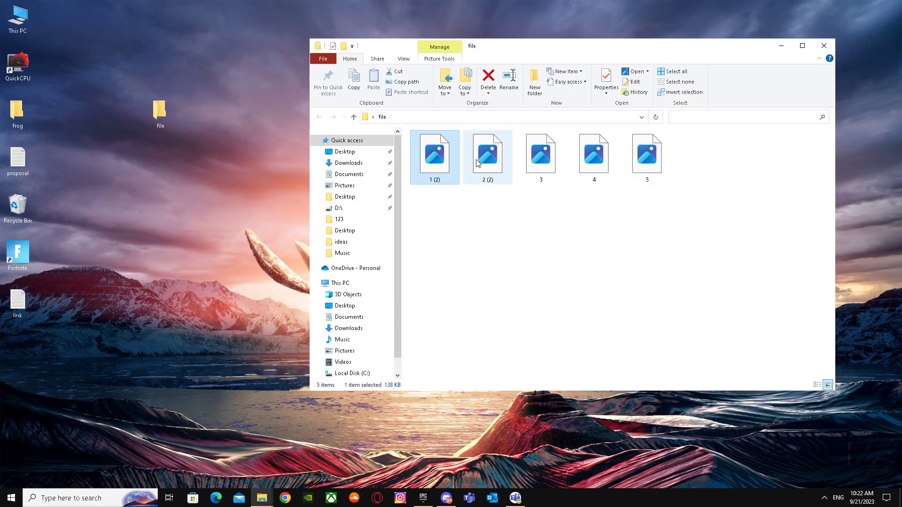
double_click(487, 154)
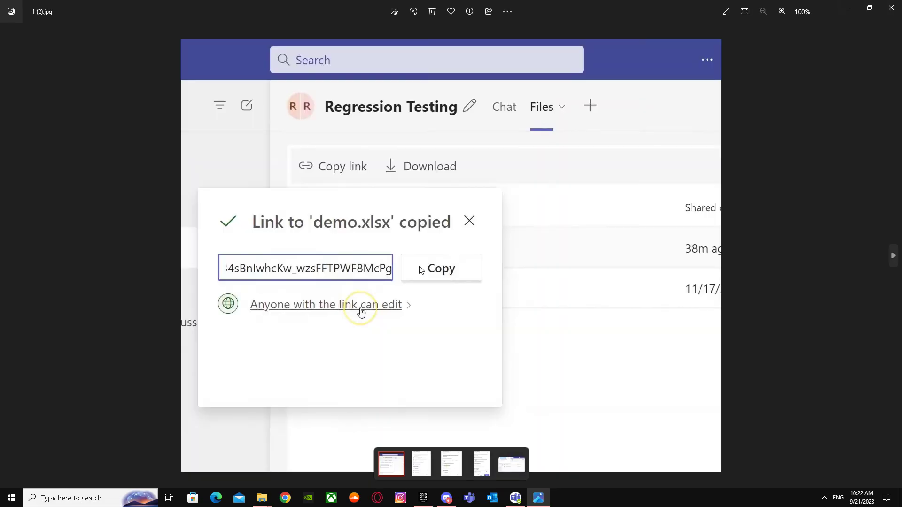
click(325, 305)
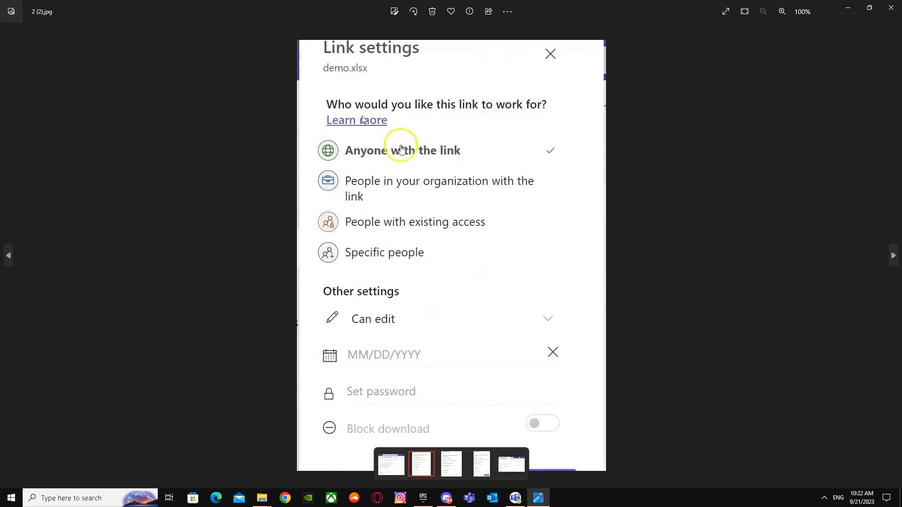
mouse_move(483, 119)
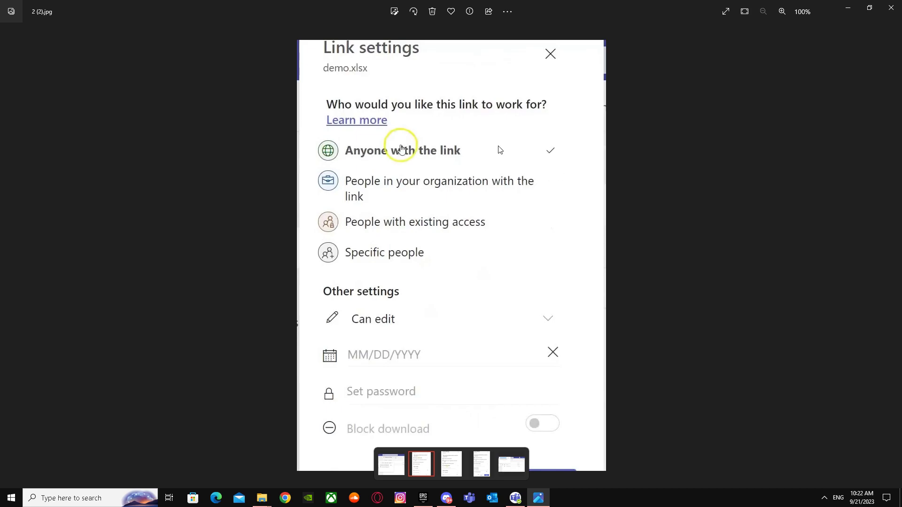
mouse_move(397, 156)
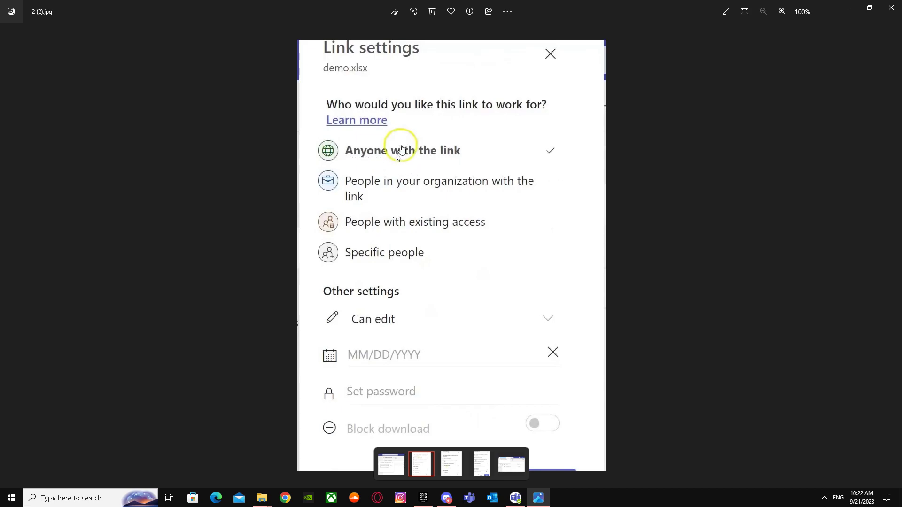
Step through the Specific people screenshot to the final view-only demo.xlsx link screenshot
click(384, 252)
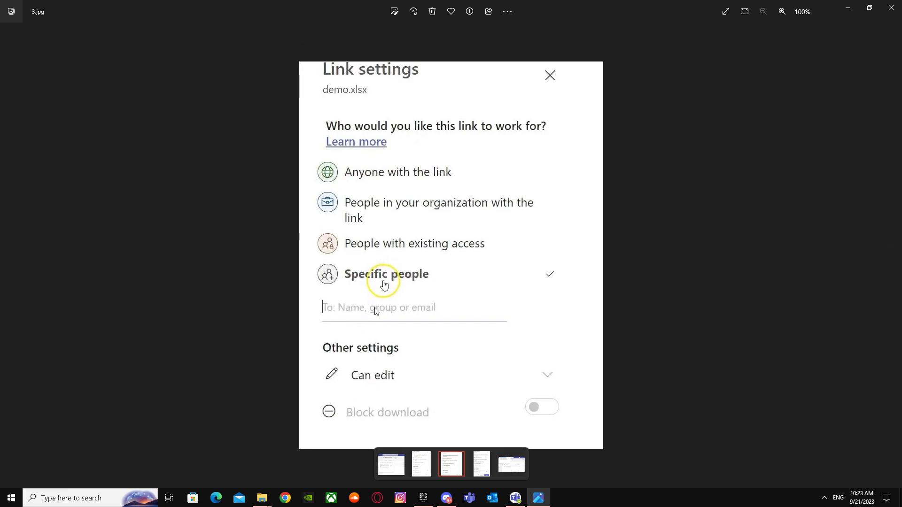
mouse_move(399, 309)
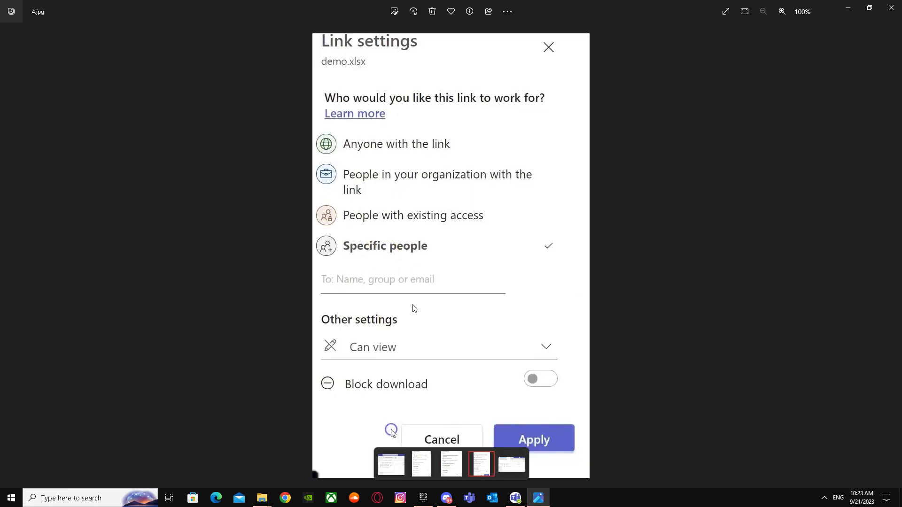
mouse_move(370, 292)
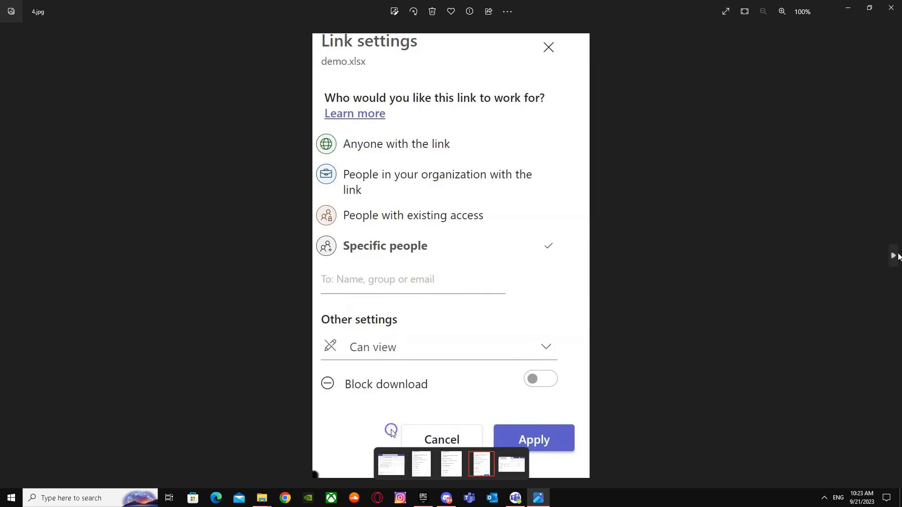
click(532, 438)
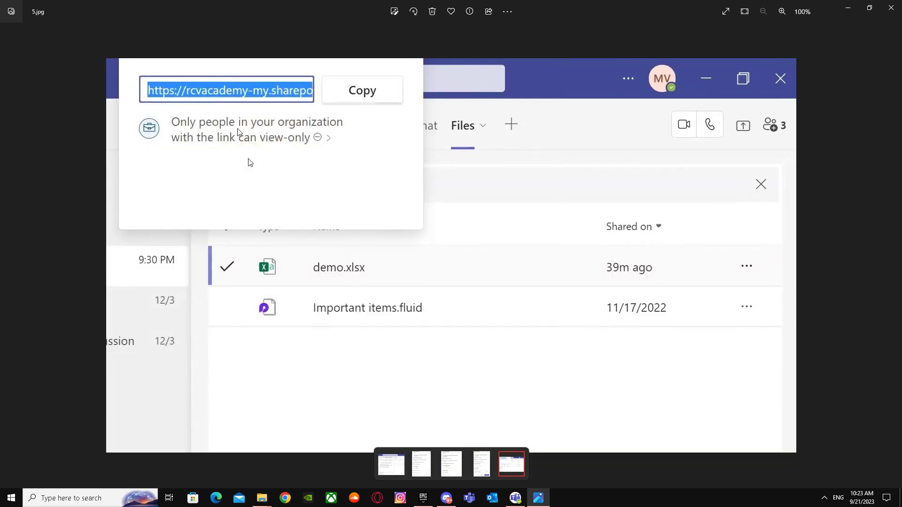
mouse_move(293, 147)
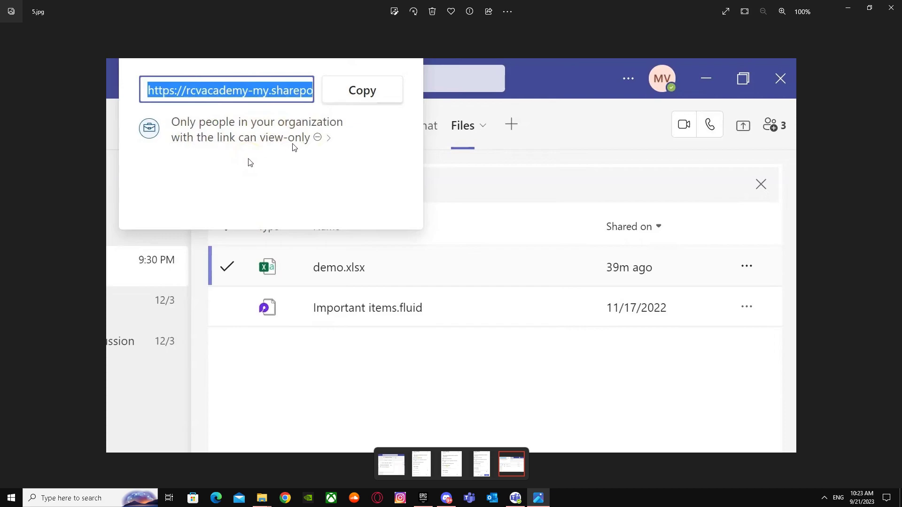
mouse_move(310, 145)
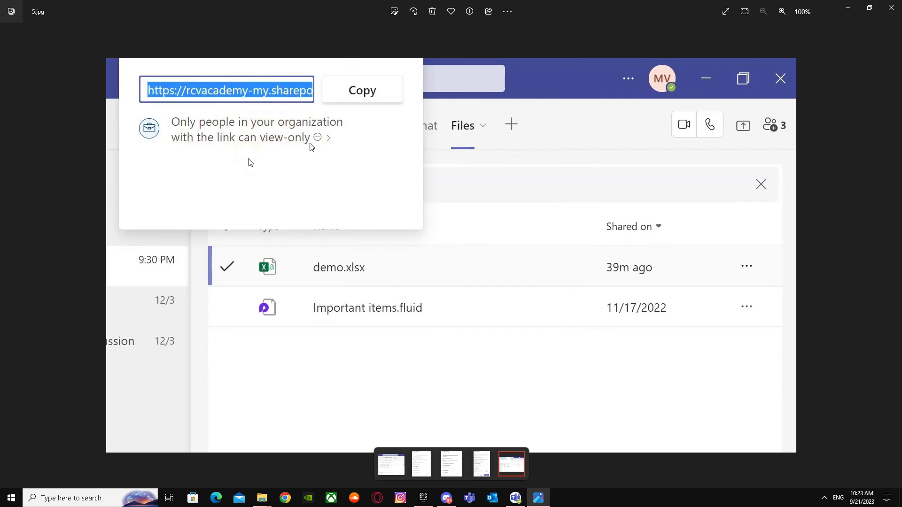